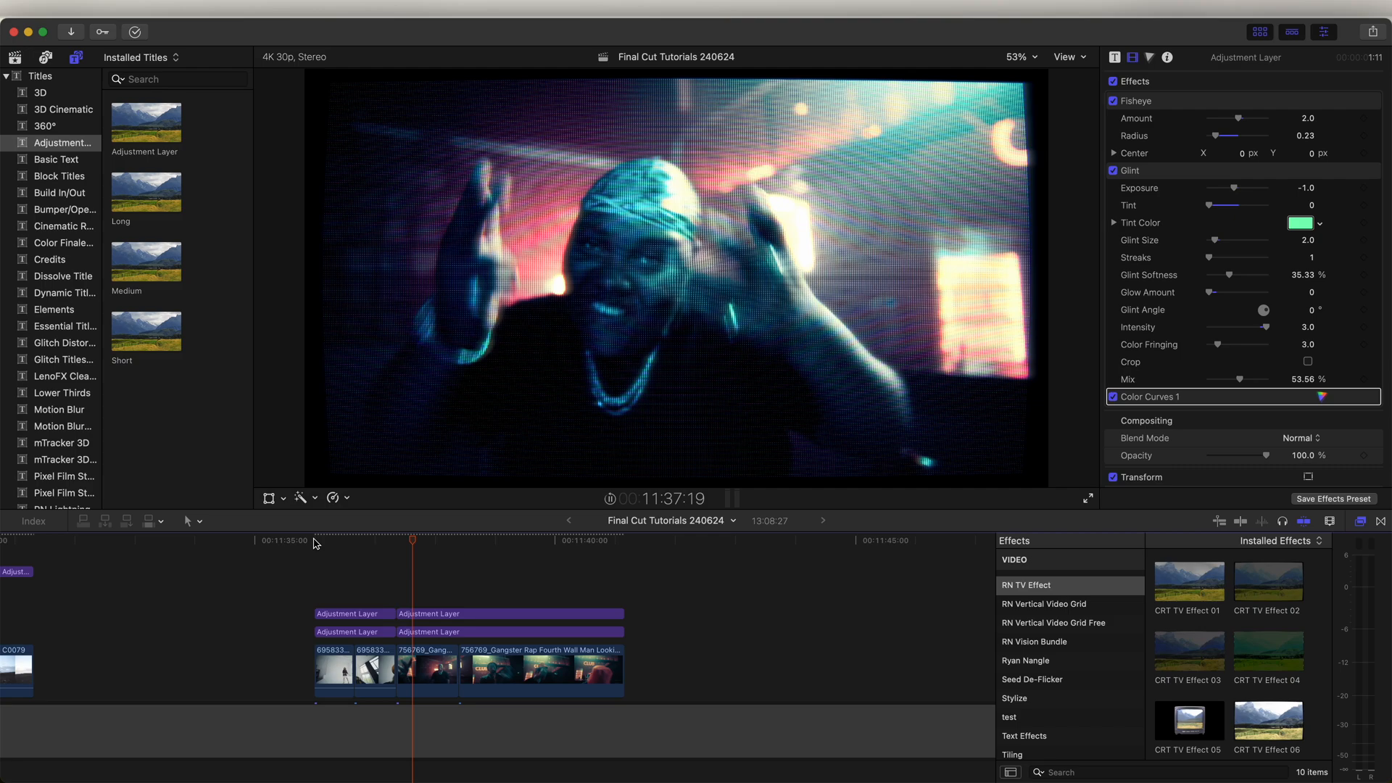
Preview the CRT TV Effect 05 preset, then jump to the untouched rap clip
left_click(532, 539)
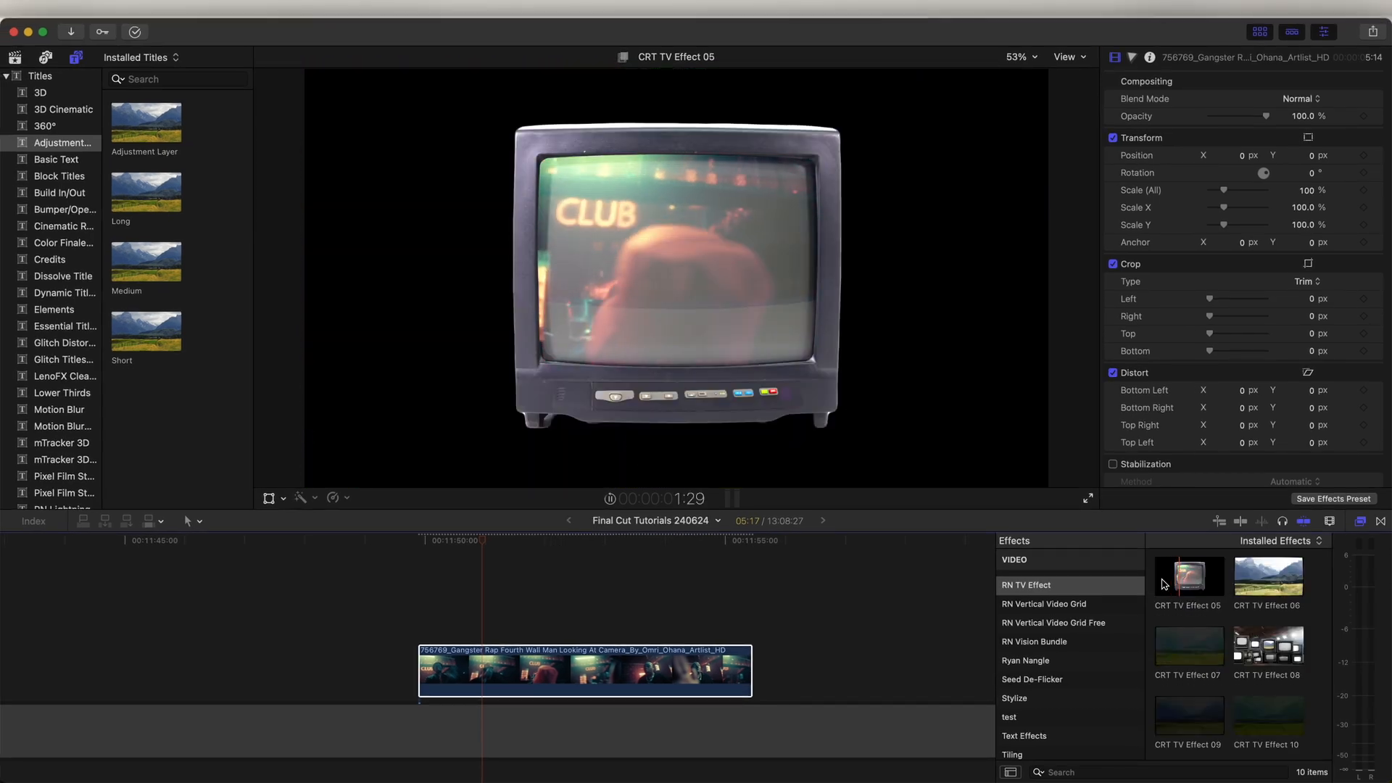
left_click(1187, 645)
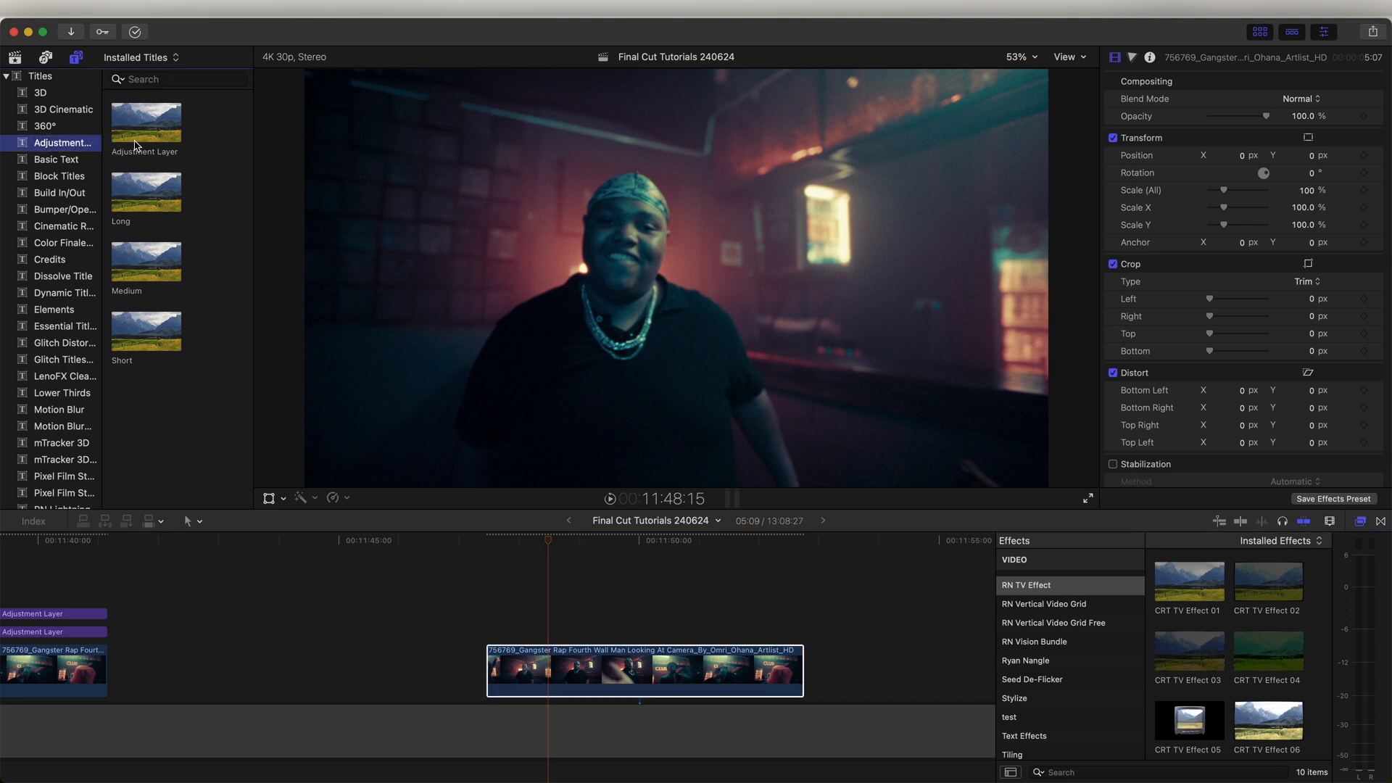
Place a Short title above the rap clip, stretched to its full length, and select it
left_click_drag(145, 331, 493, 616)
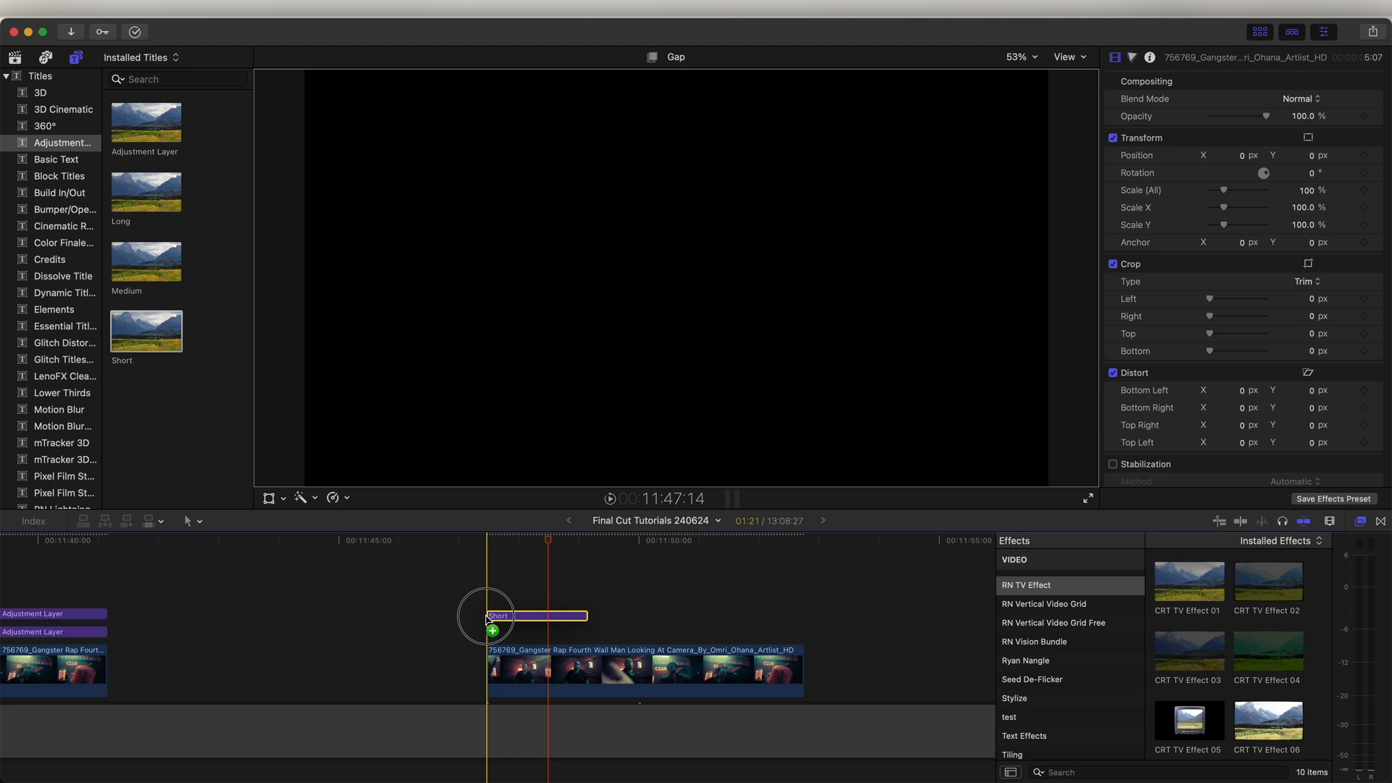
left_click_drag(586, 617, 786, 634)
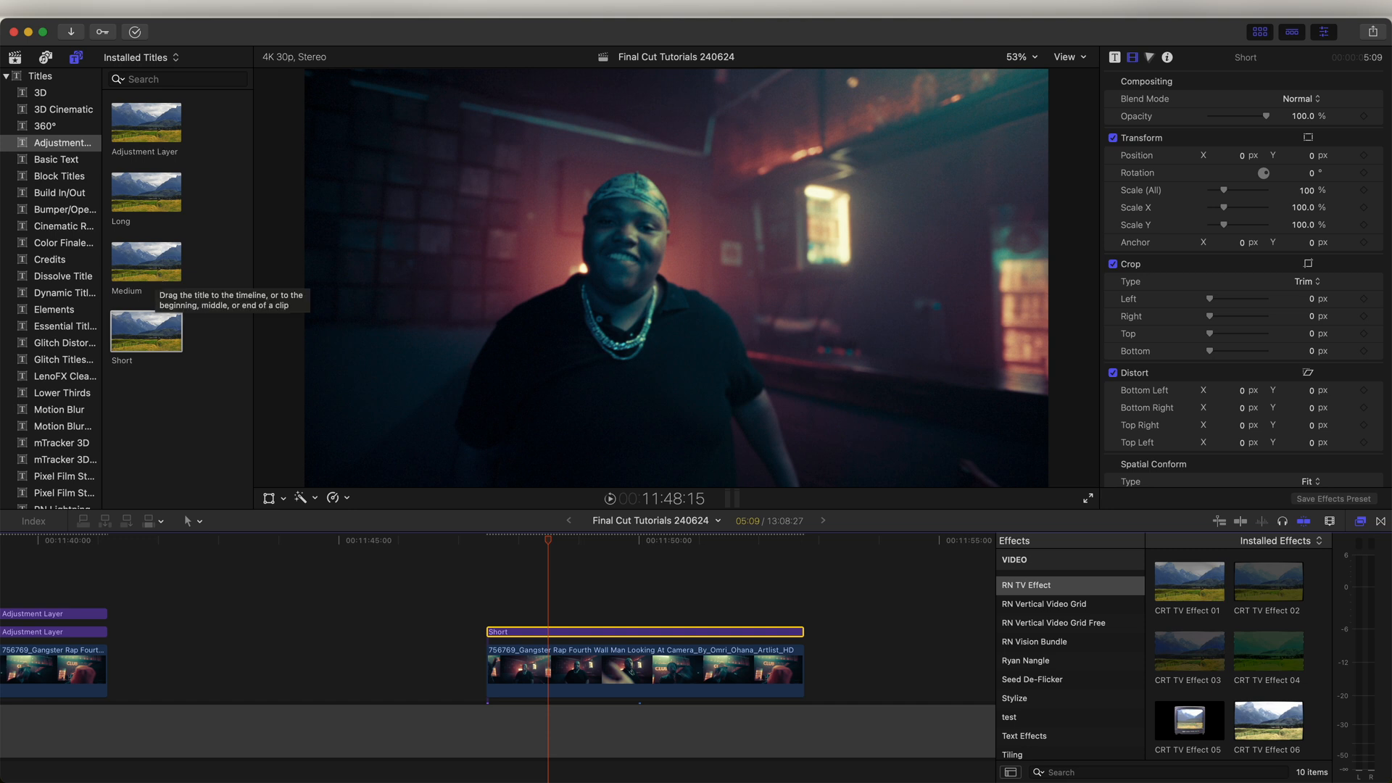
left_click(533, 639)
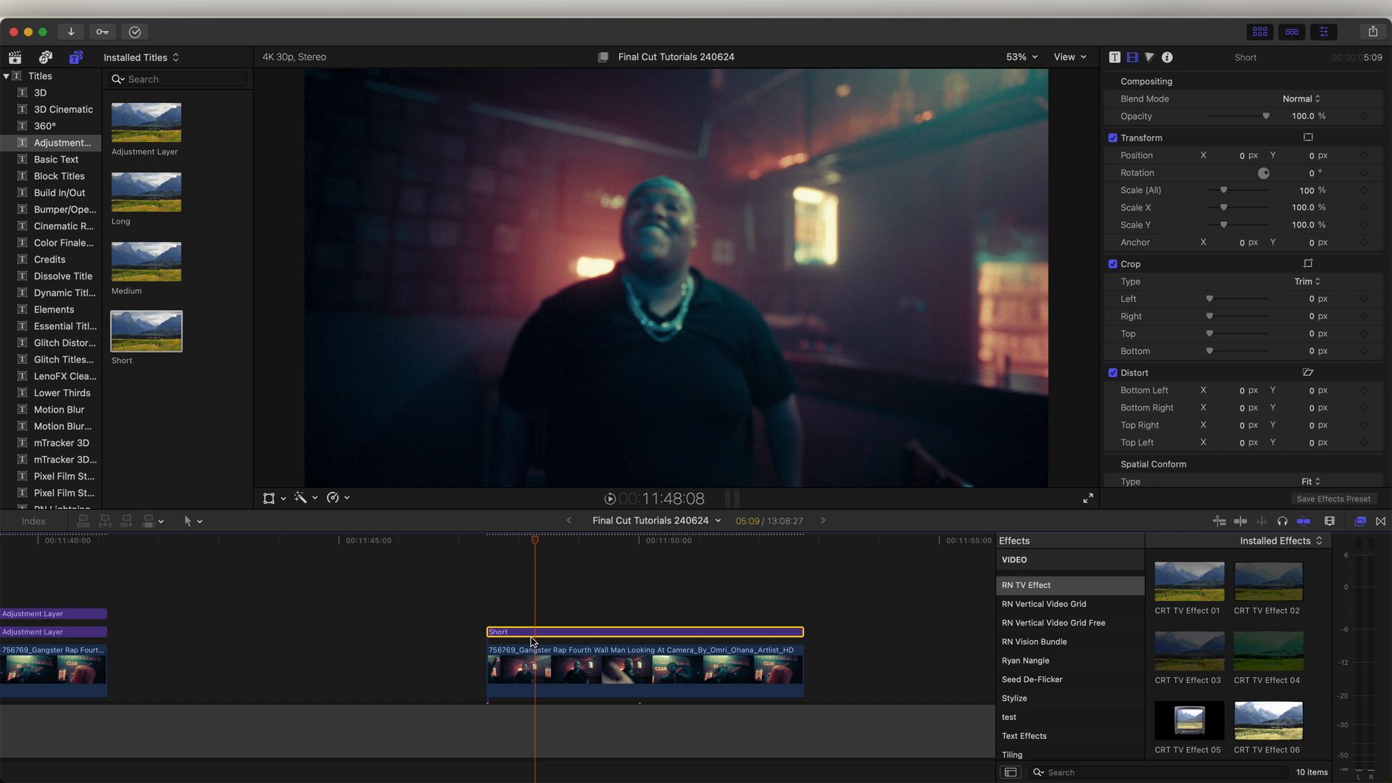
left_click_drag(533, 541, 561, 540)
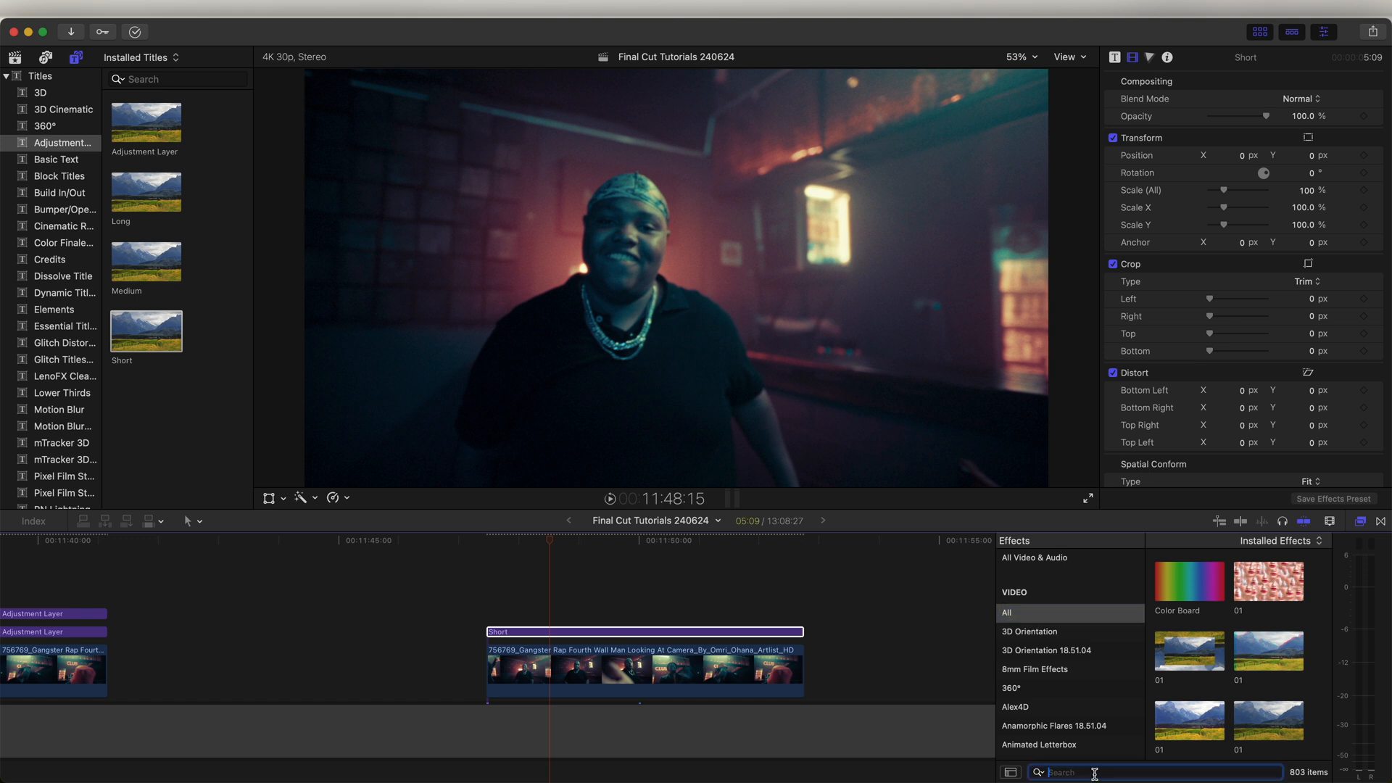
Apply Censor pixelation at radius 1000, amount 1, then add a Gaussian blur to the title
type("censor")
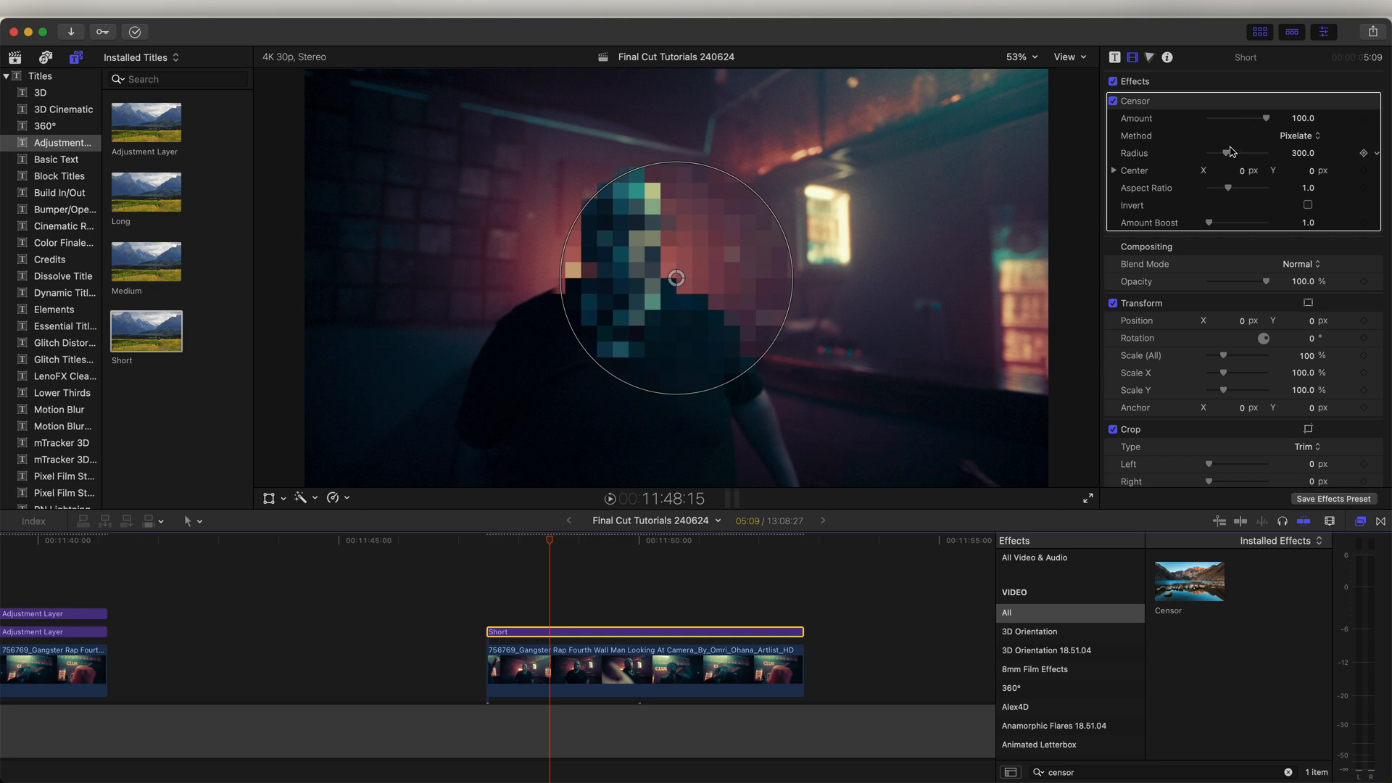
left_click_drag(1242, 152, 1270, 152)
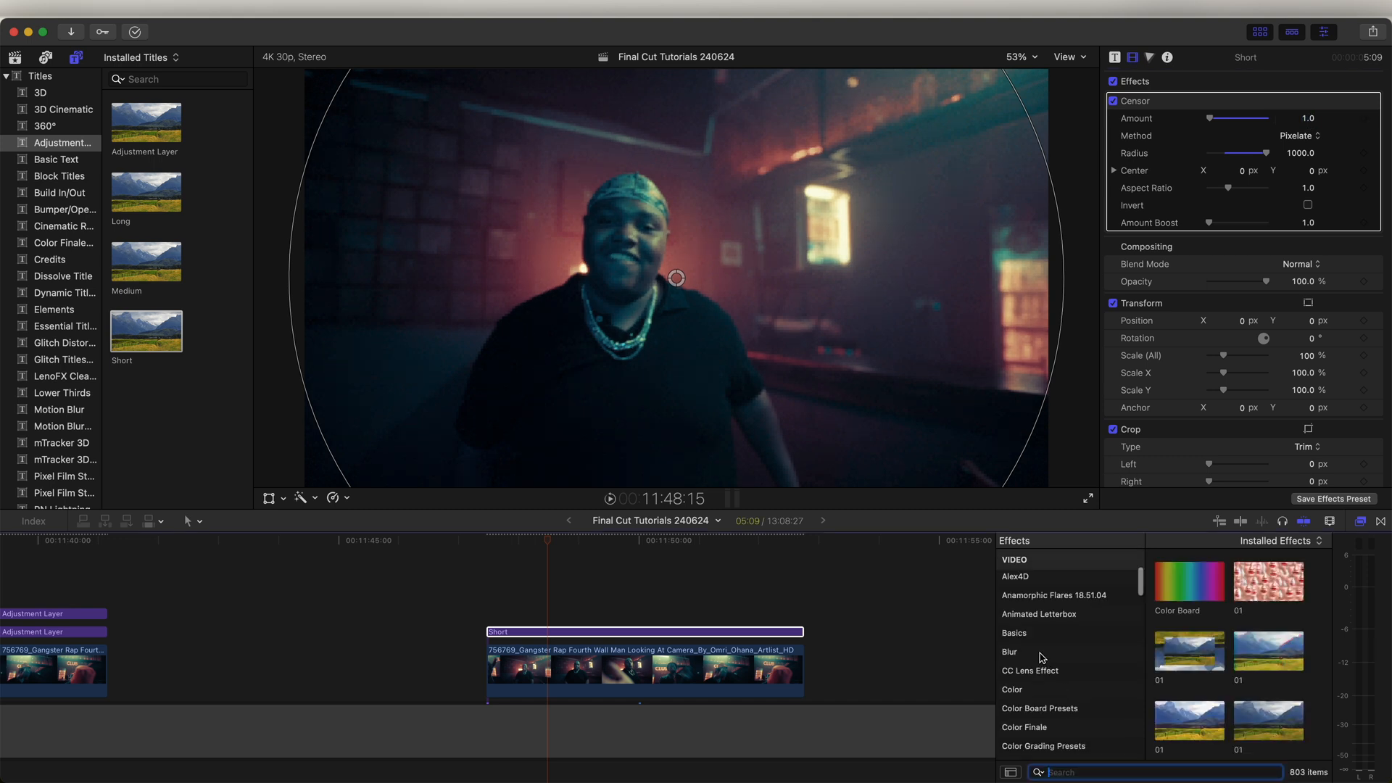
left_click(1011, 651)
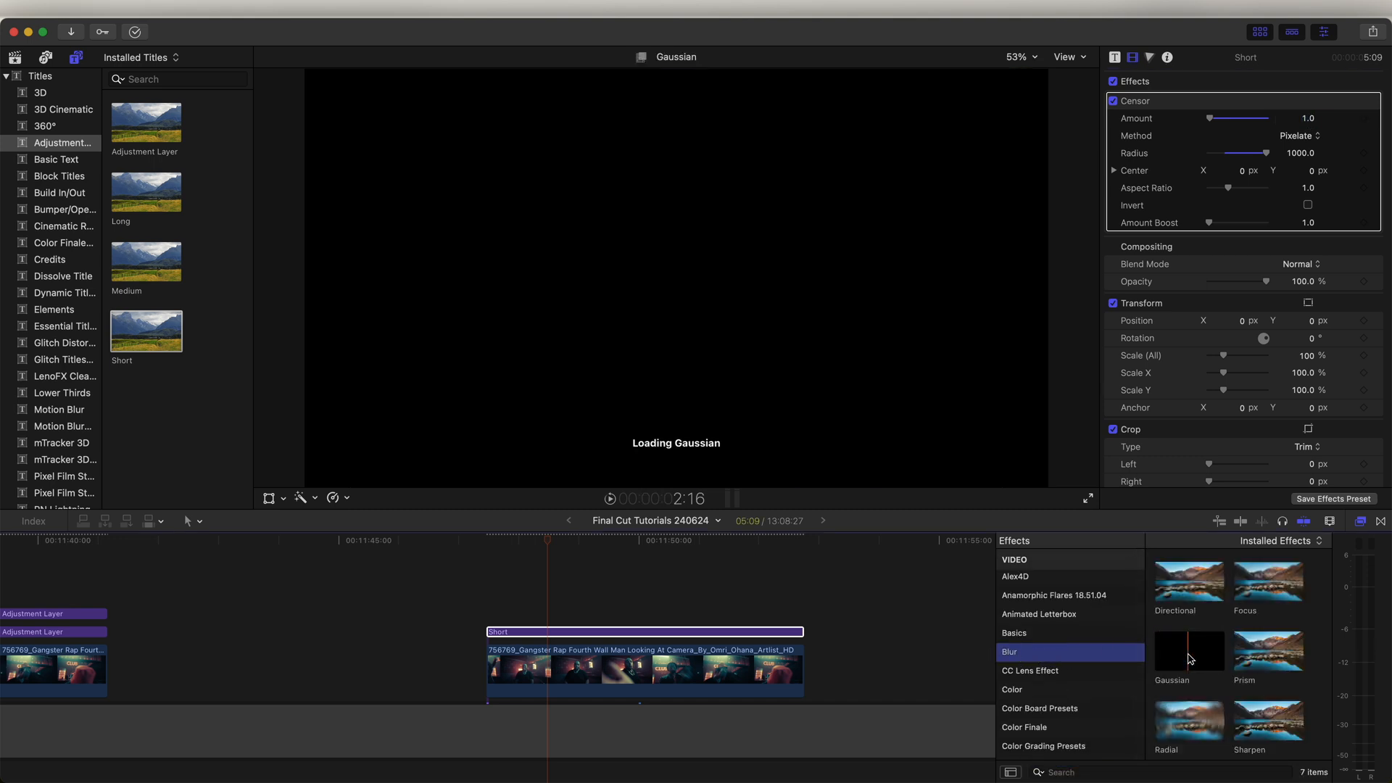
left_click_drag(1189, 650, 646, 630)
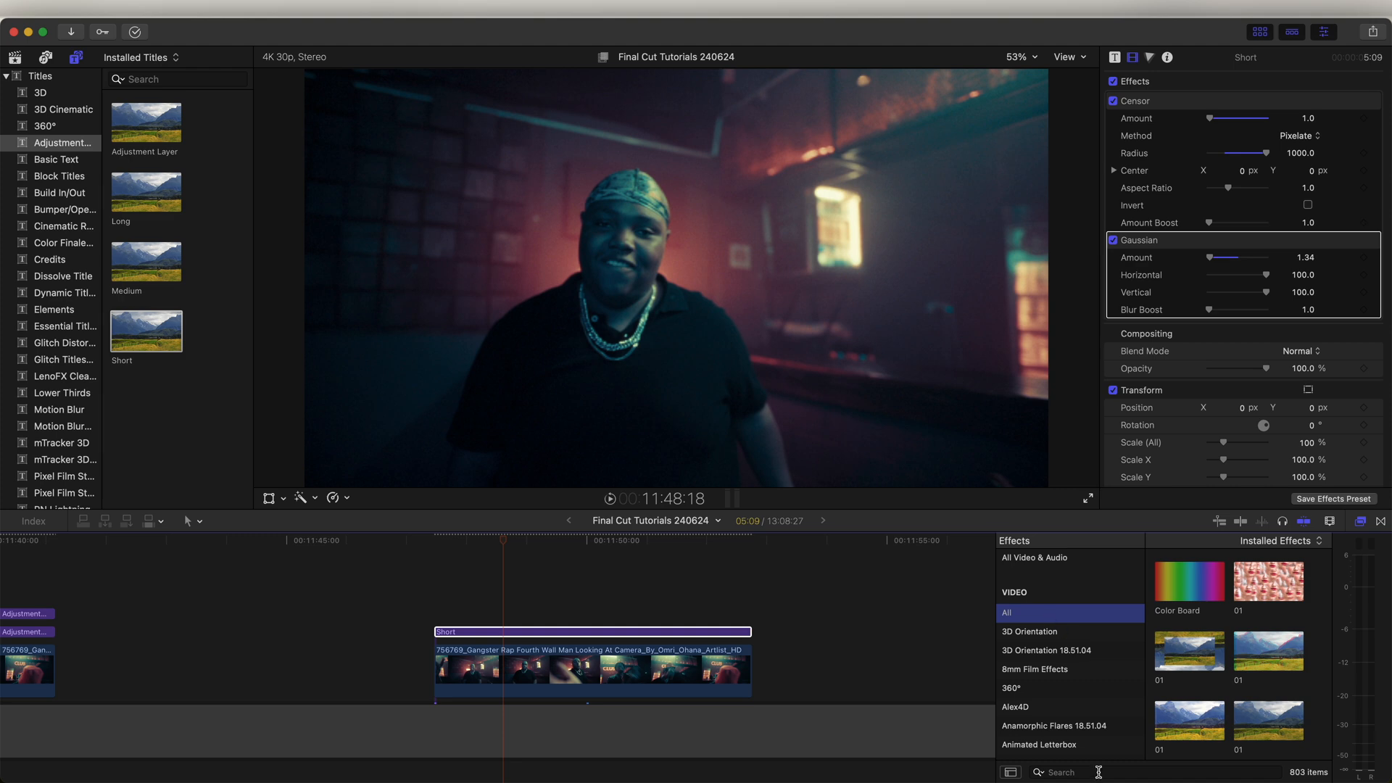
Add a Line Screen at 90° angle with finer scale for horizontal screen lines
type("line")
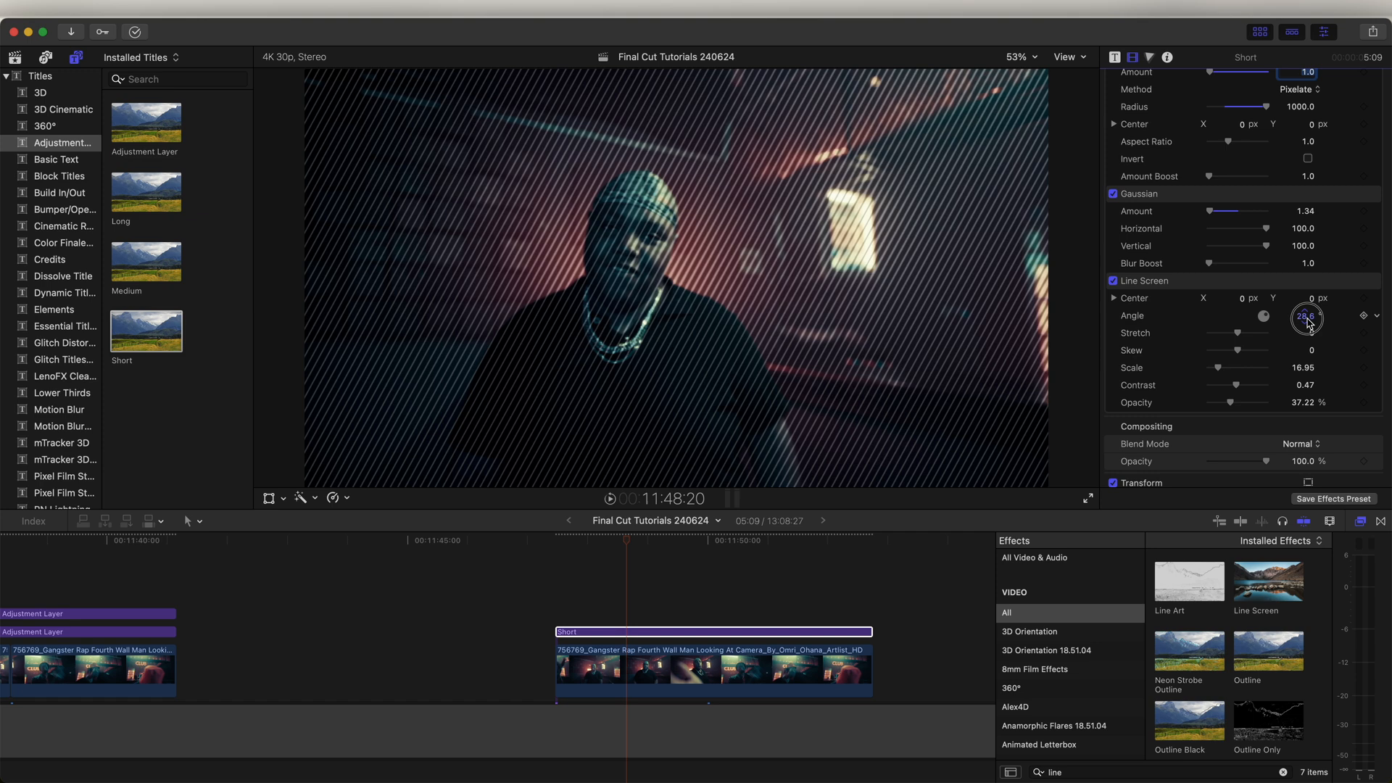
left_click(1304, 315)
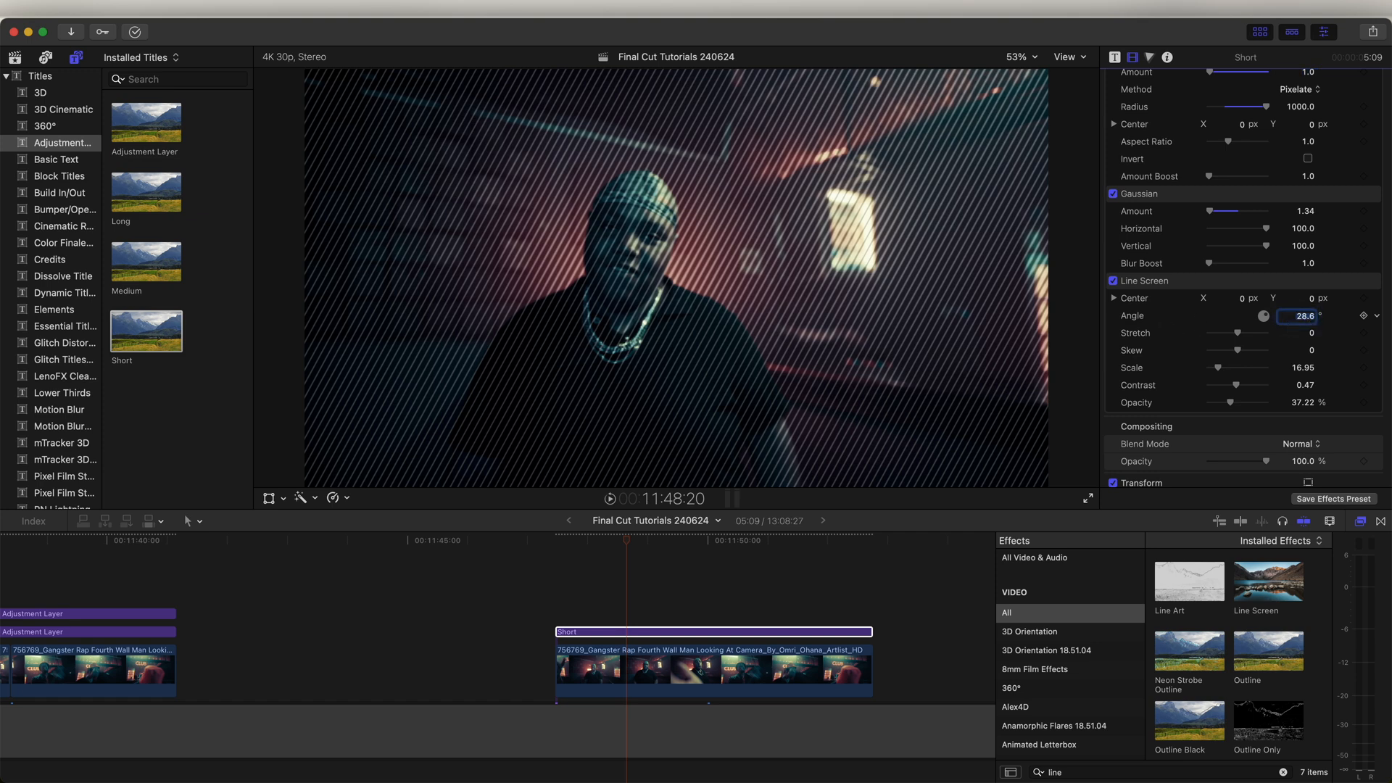
type("90.0")
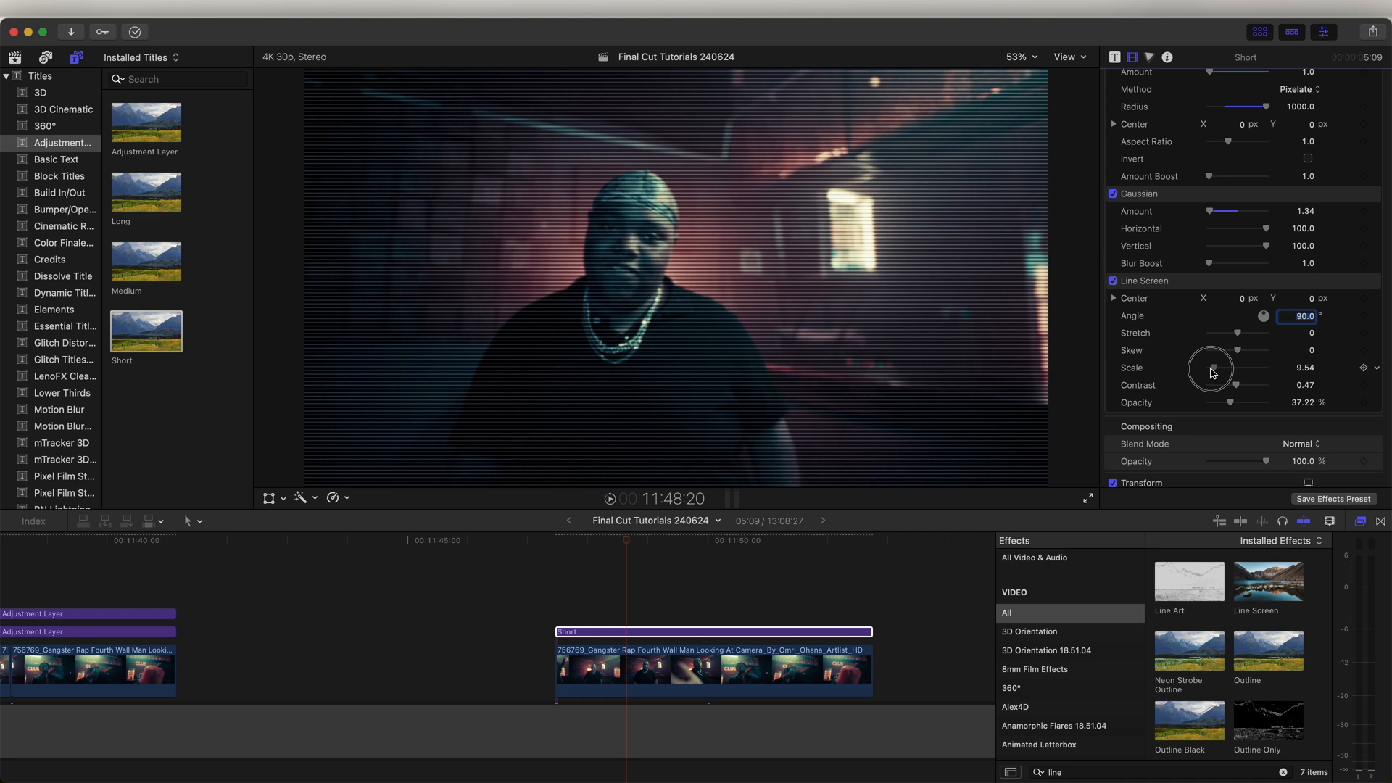
left_click_drag(1210, 370, 1205, 369)
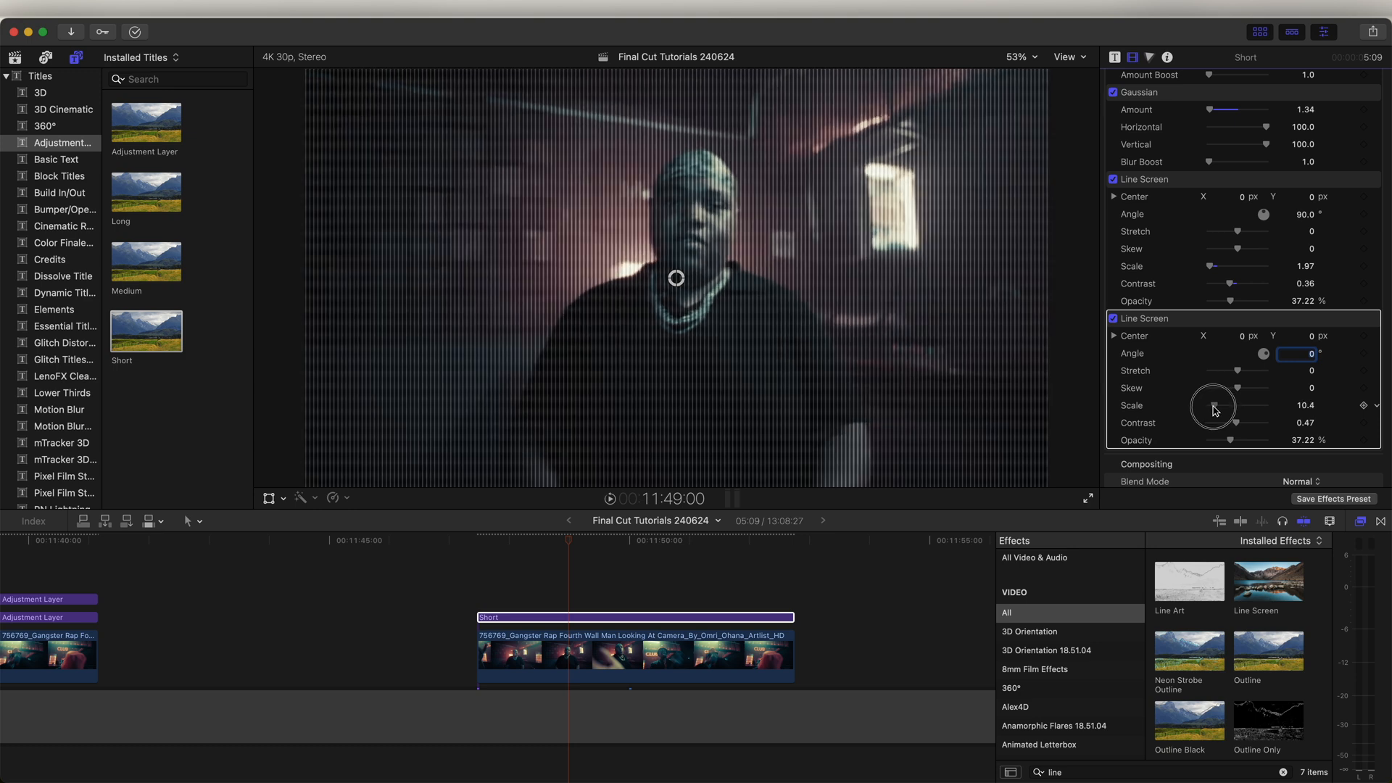
Make the second 0° Line Screen's lines finer, then move on to color correction
left_click_drag(1215, 411, 1209, 410)
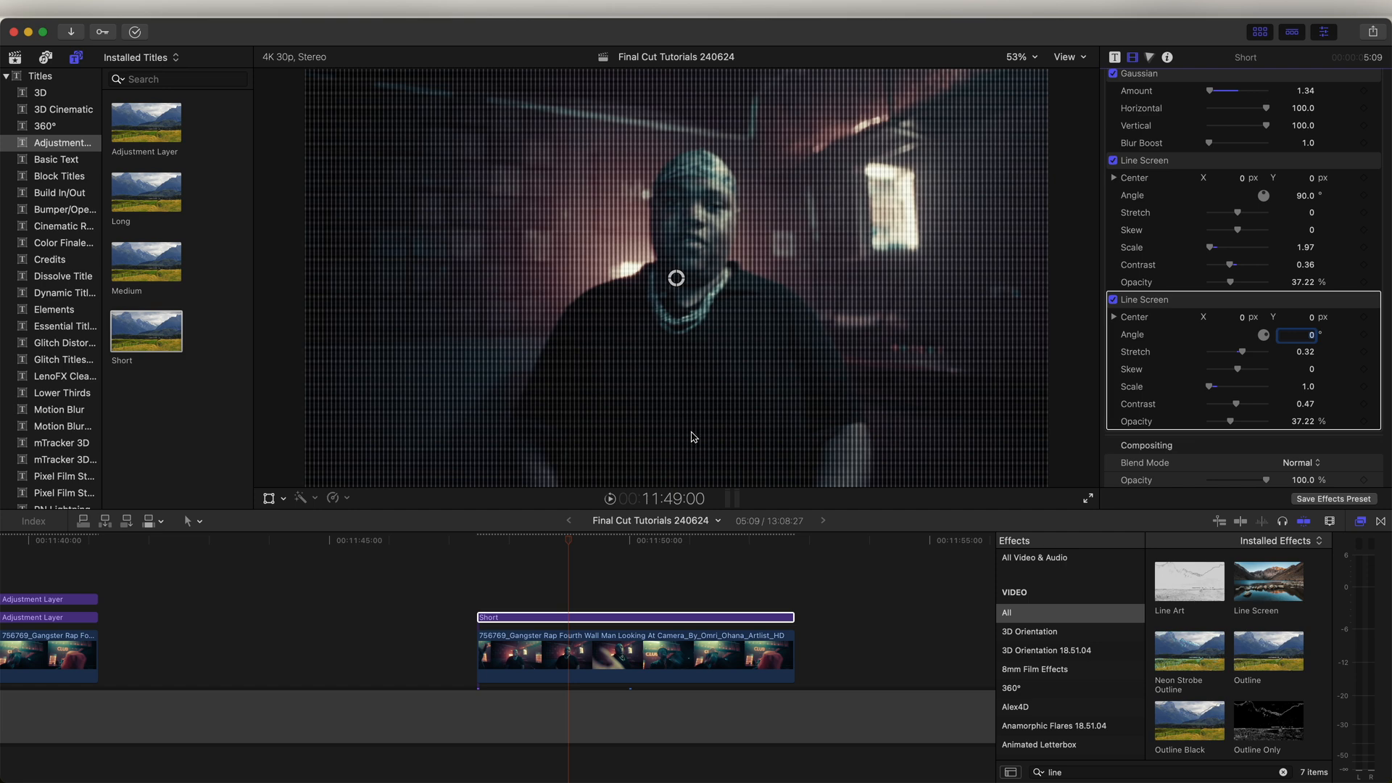
left_click(1148, 56)
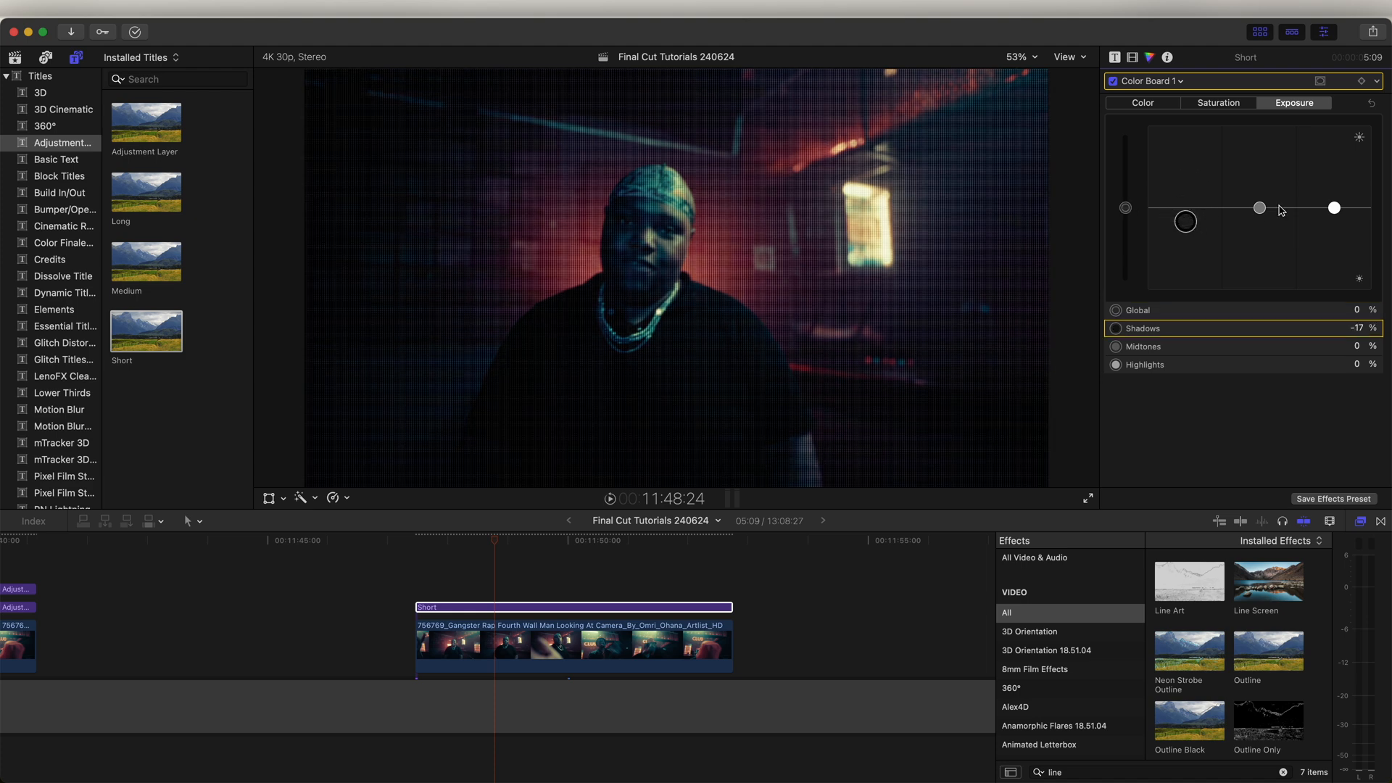
On the Color Board, lift midtones 22% and highlights 100%, drop shadows -17%
left_click_drag(1334, 208, 1334, 125)
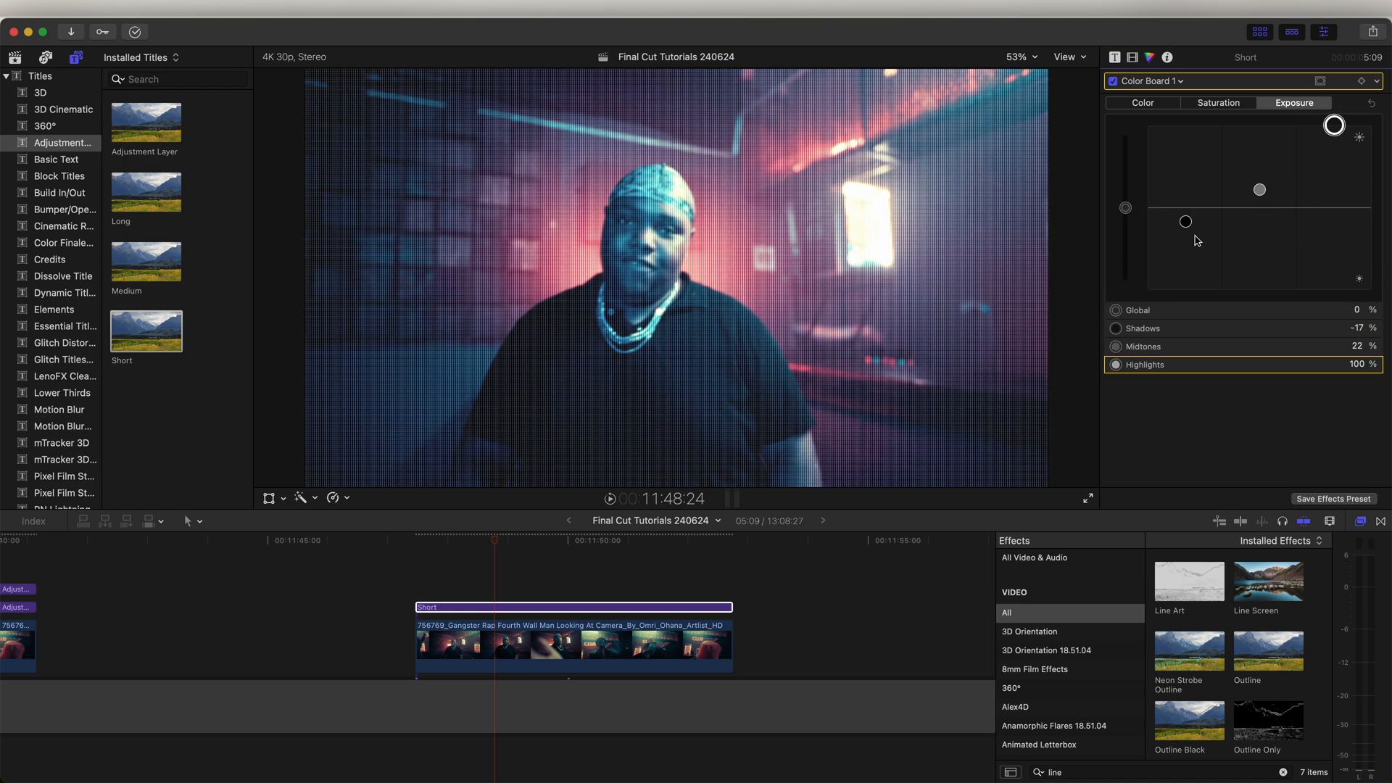
left_click_drag(1185, 220, 1185, 246)
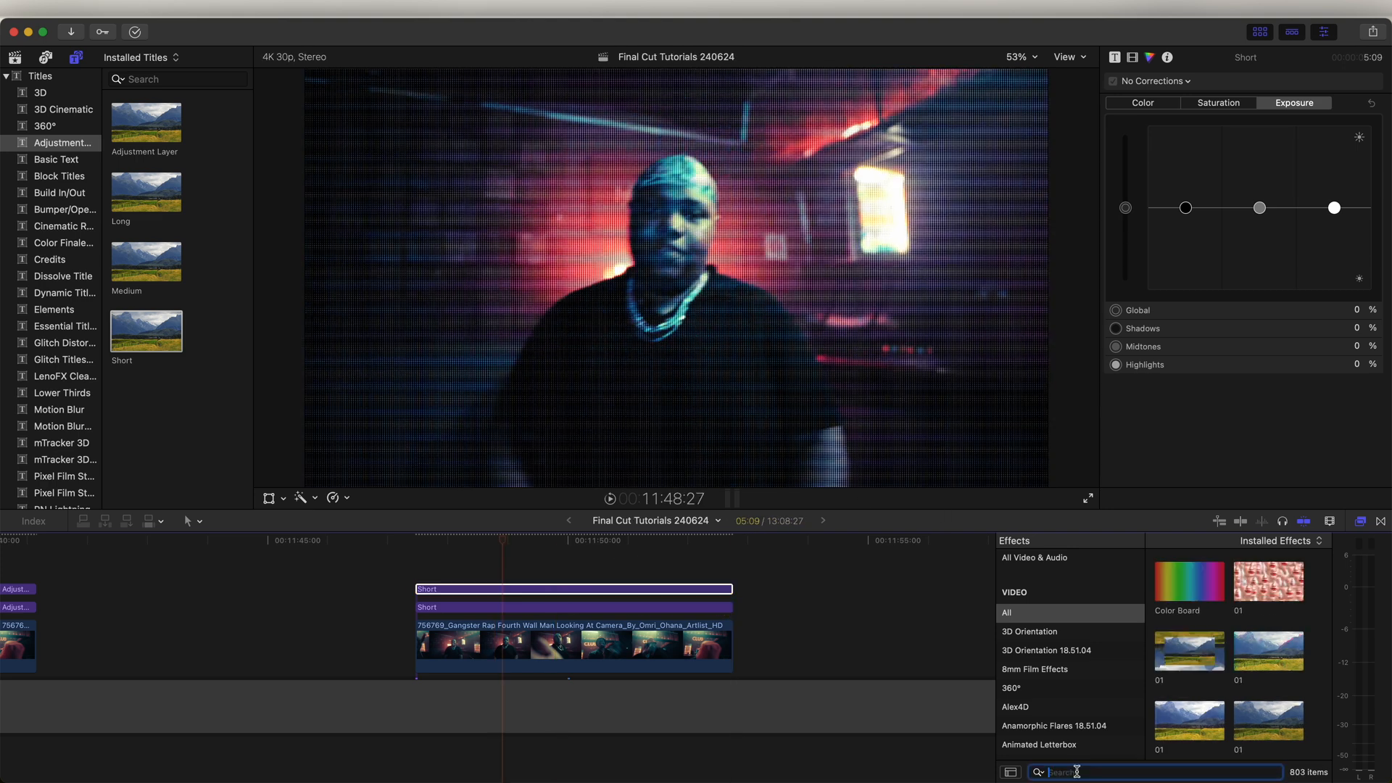
Find the Fisheye effect and set its amount and radius to curve the picture's edges
type("f")
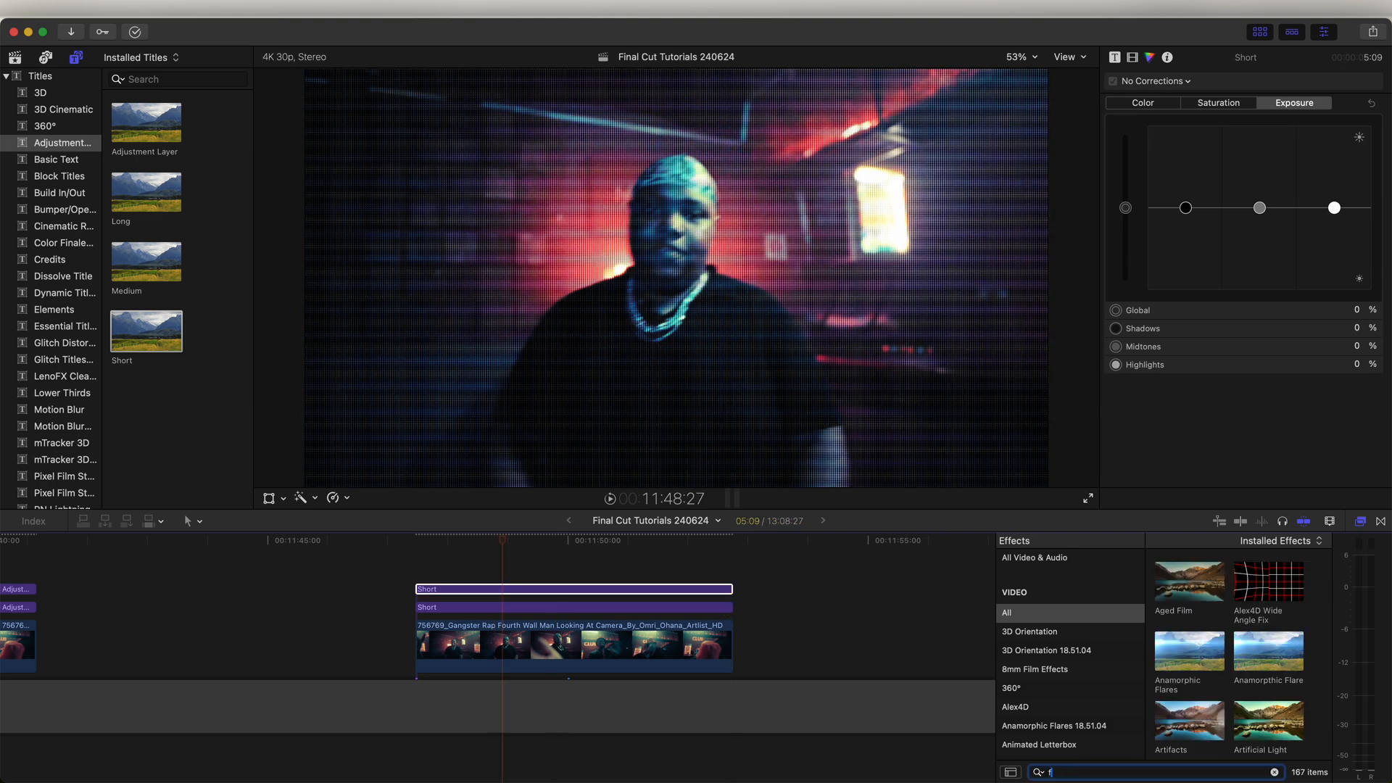
type("ish")
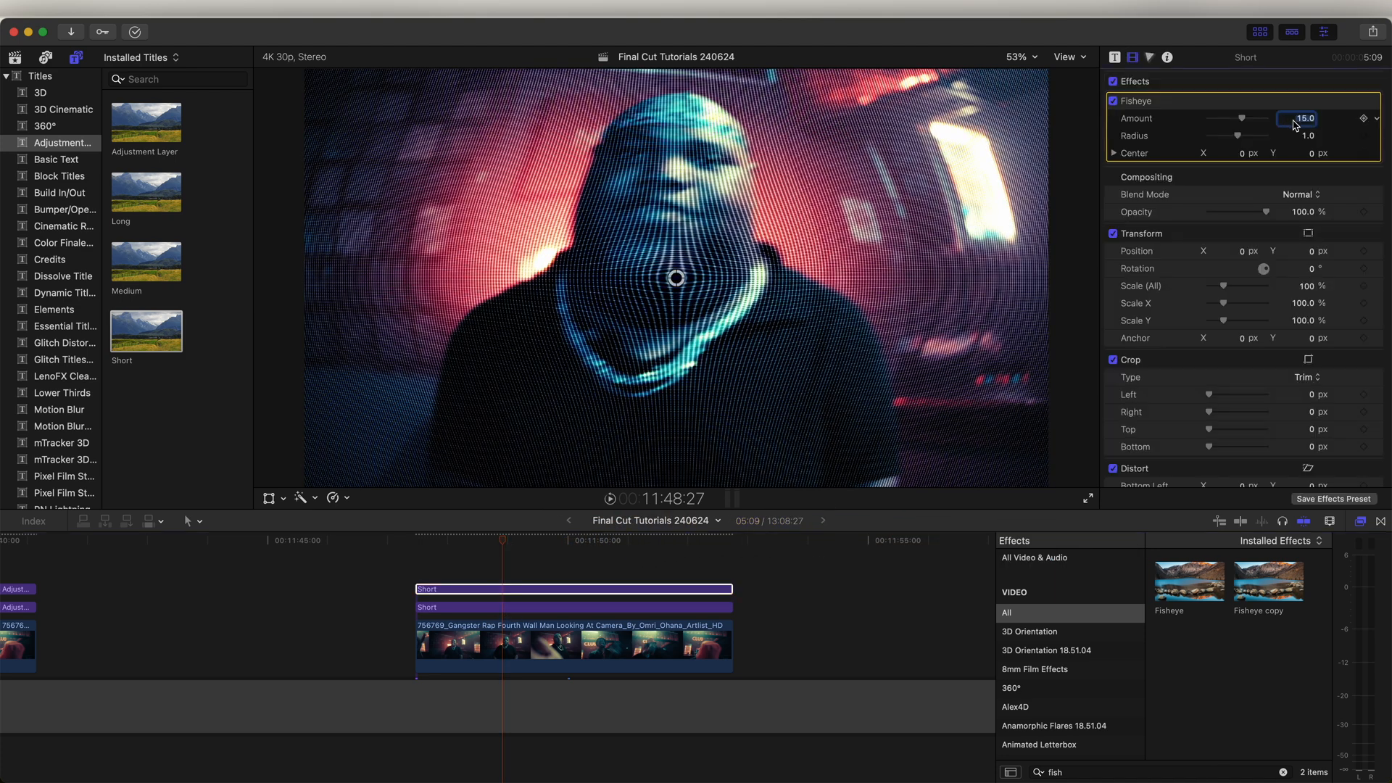
left_click_drag(1241, 118, 1221, 137)
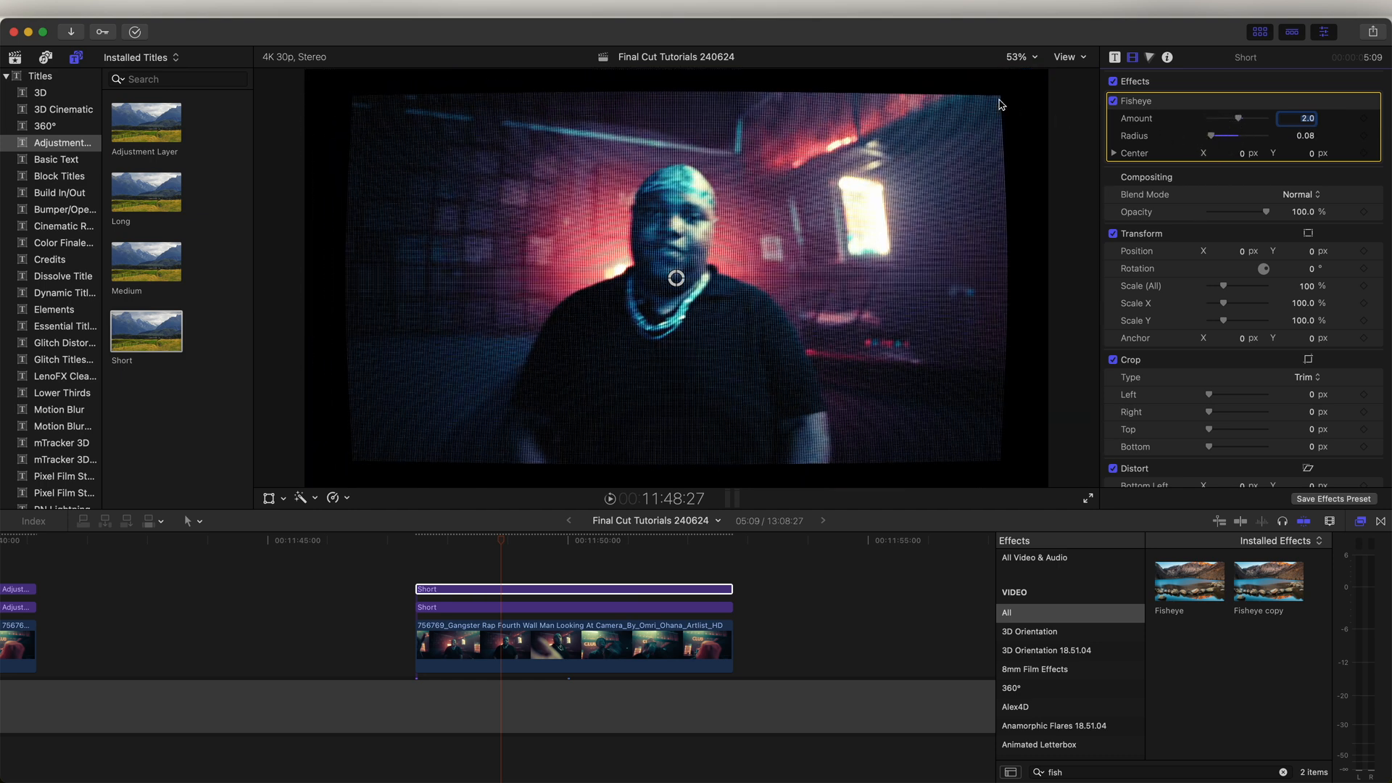
left_click_drag(1208, 137, 1251, 136)
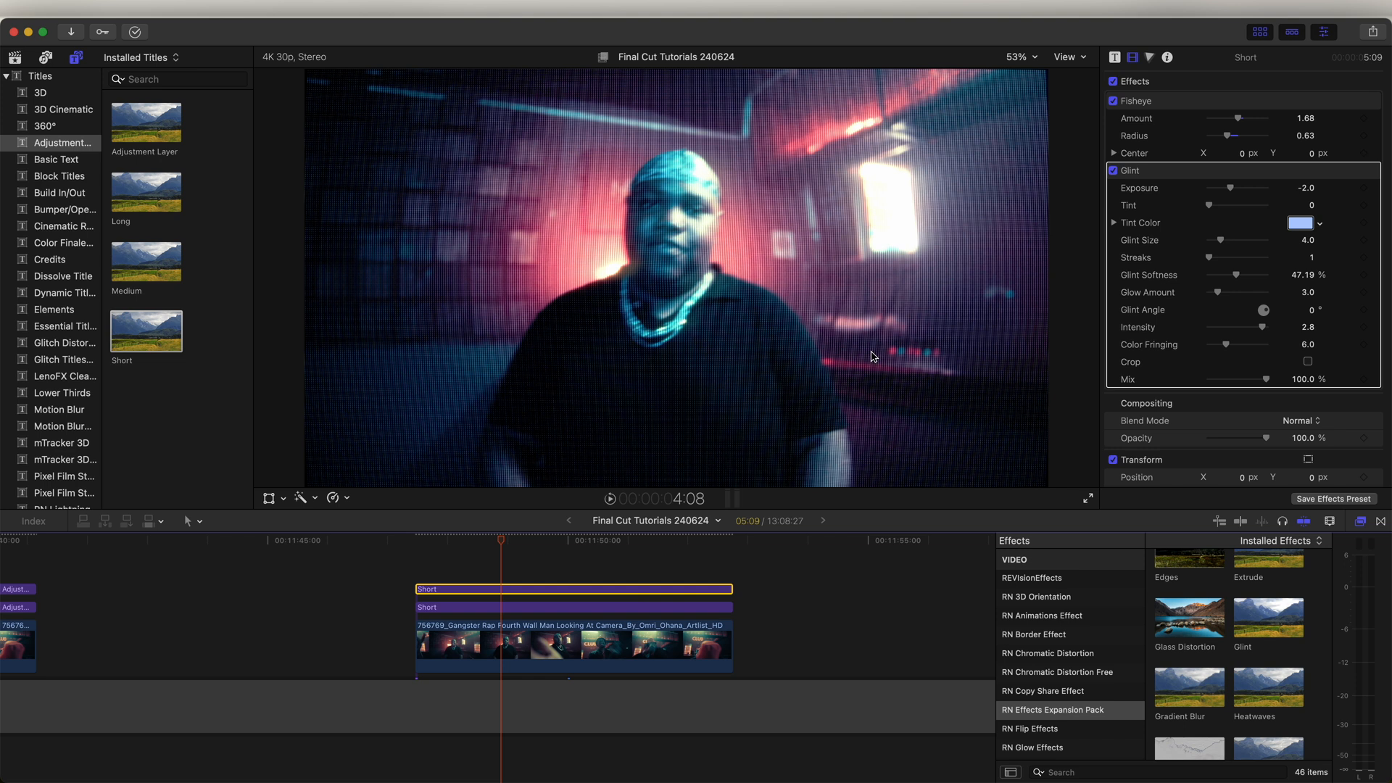
mouse_move(1237, 319)
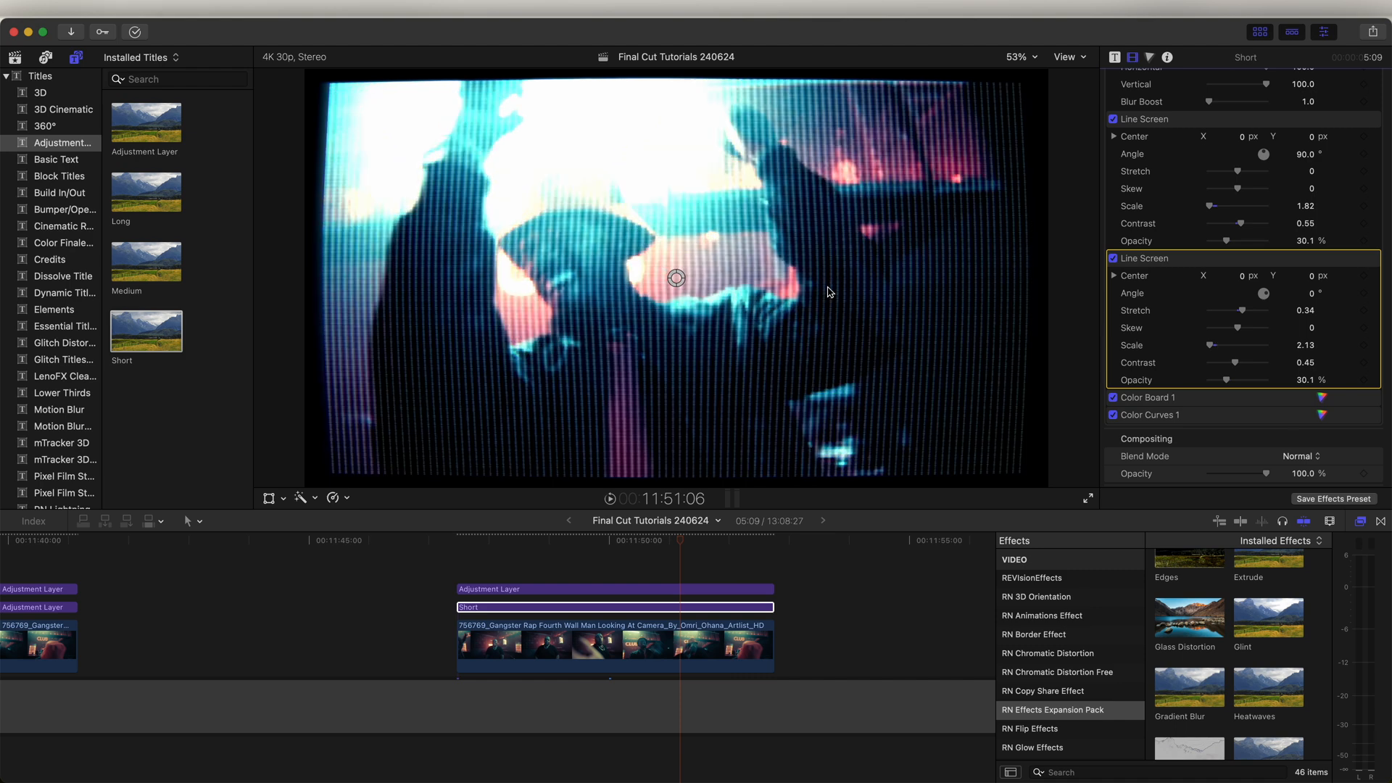
Raise the first Line Screen's scale to 2.58 to enlarge the grid lines
left_click_drag(1199, 205, 1213, 206)
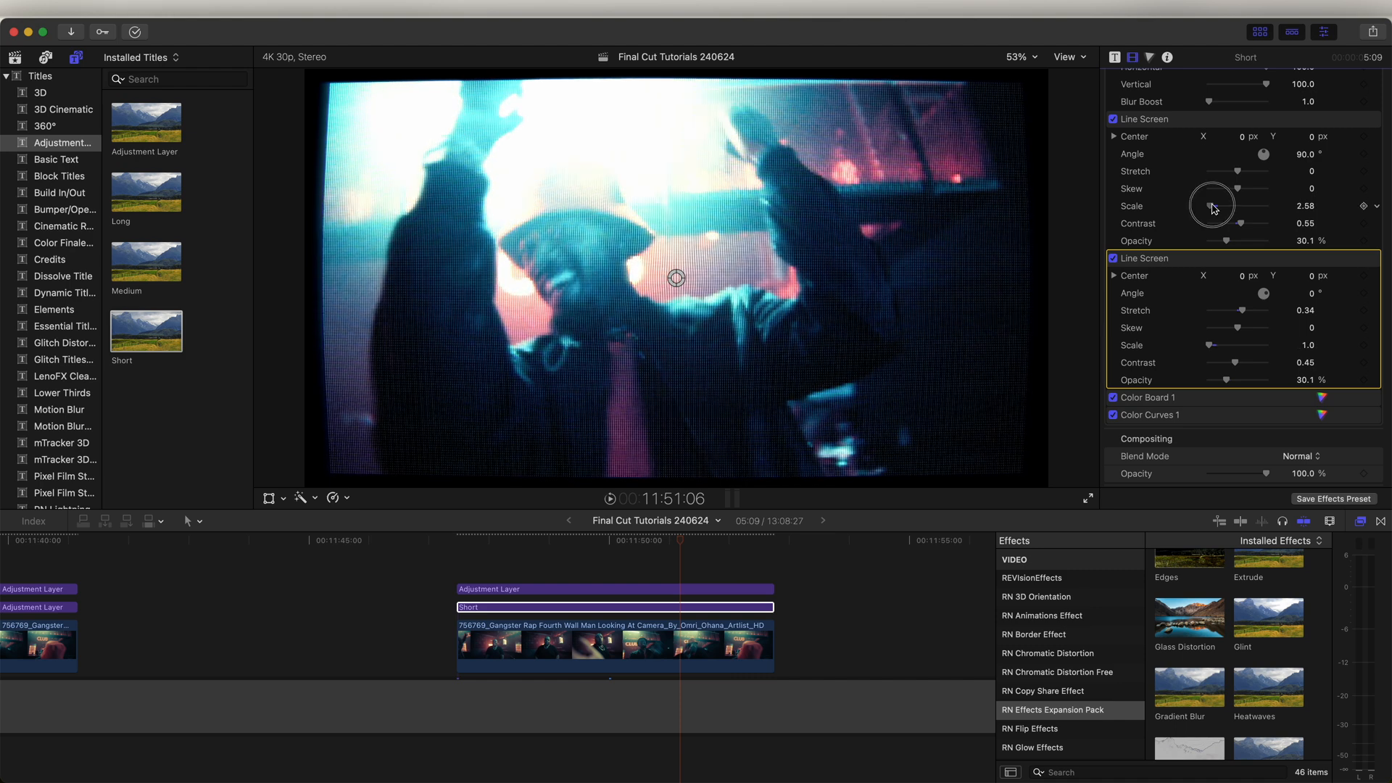